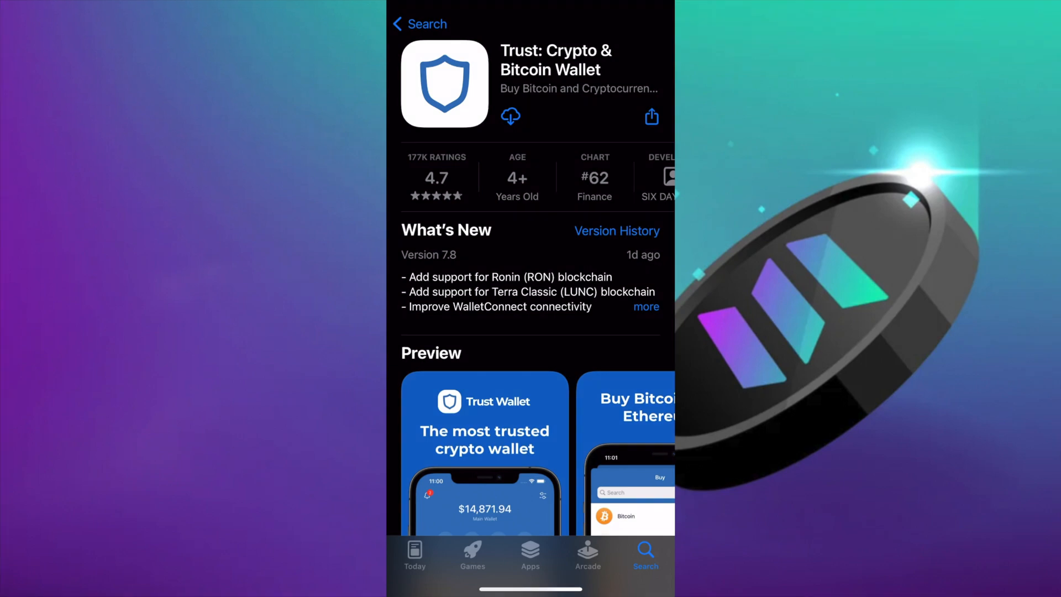
Download and install the Trust: Crypto & Bitcoin Wallet app from the App Store.
click(510, 116)
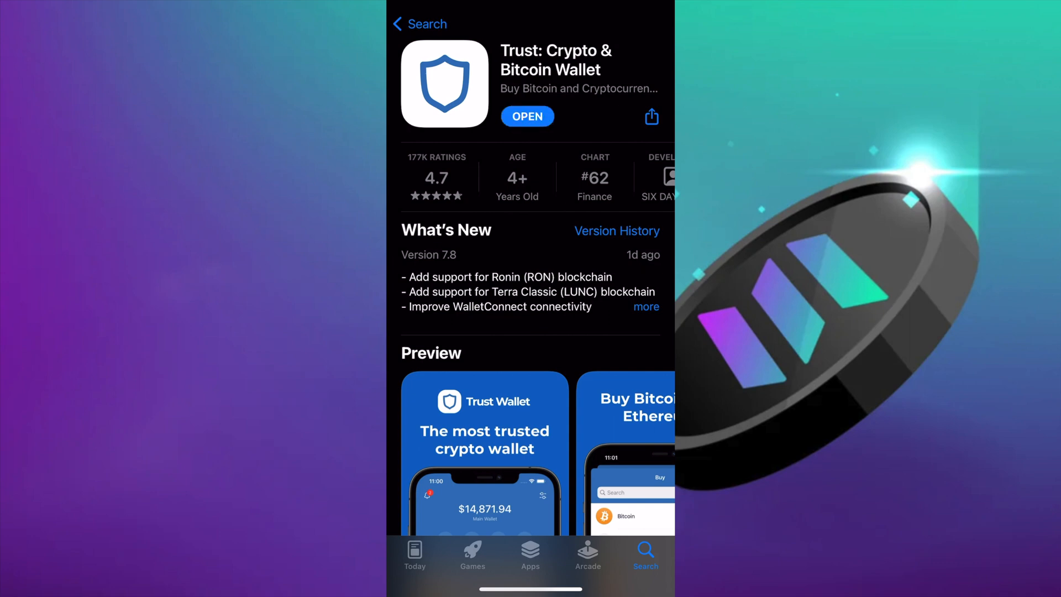
Launch Trust Wallet and create a new wallet, accepting the terms and secret phrase warnings.
click(528, 116)
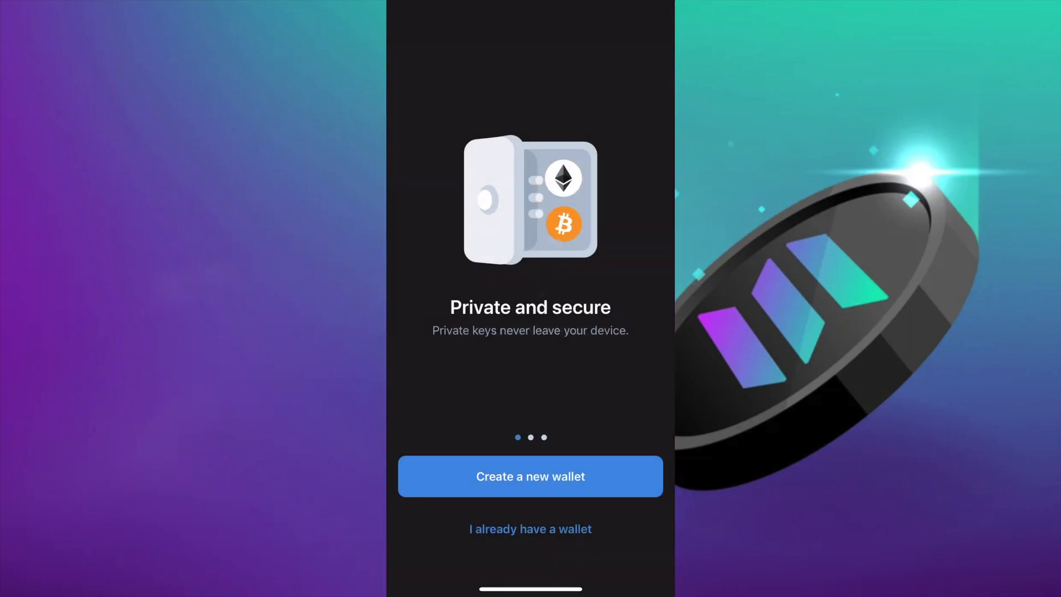
click(530, 476)
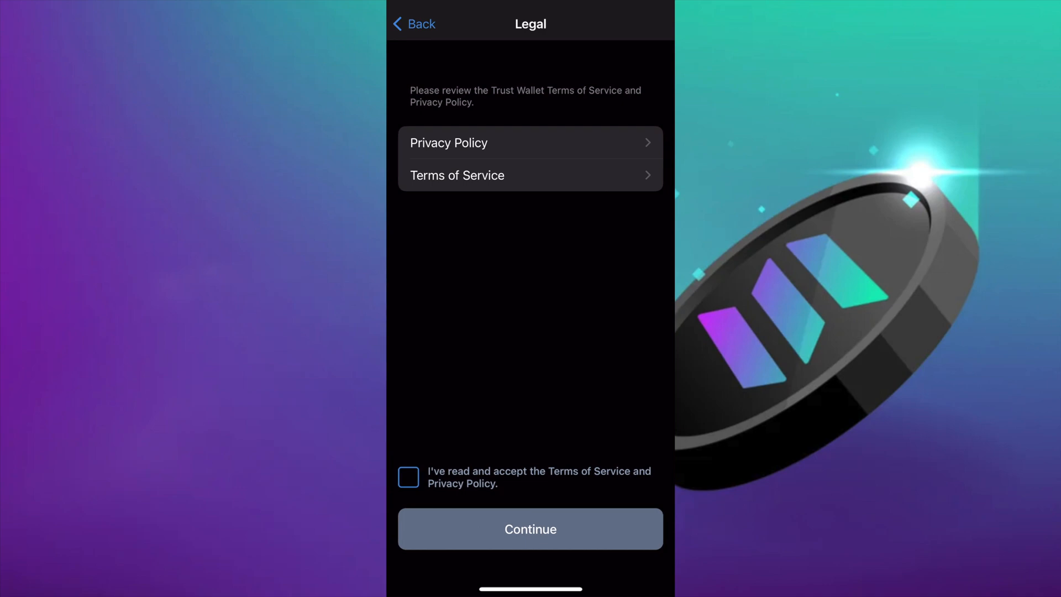
click(530, 529)
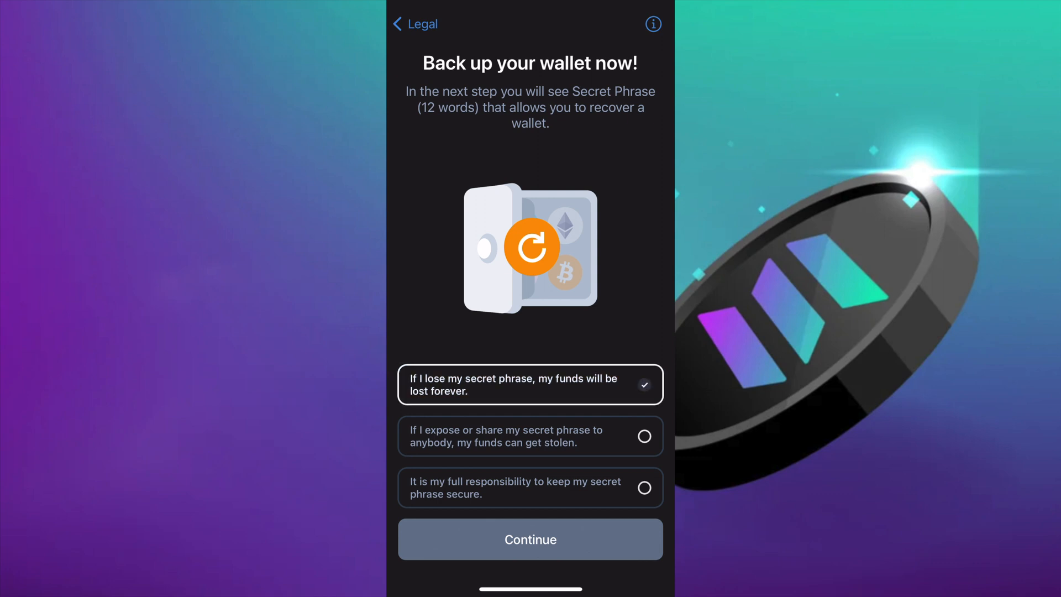
click(530, 436)
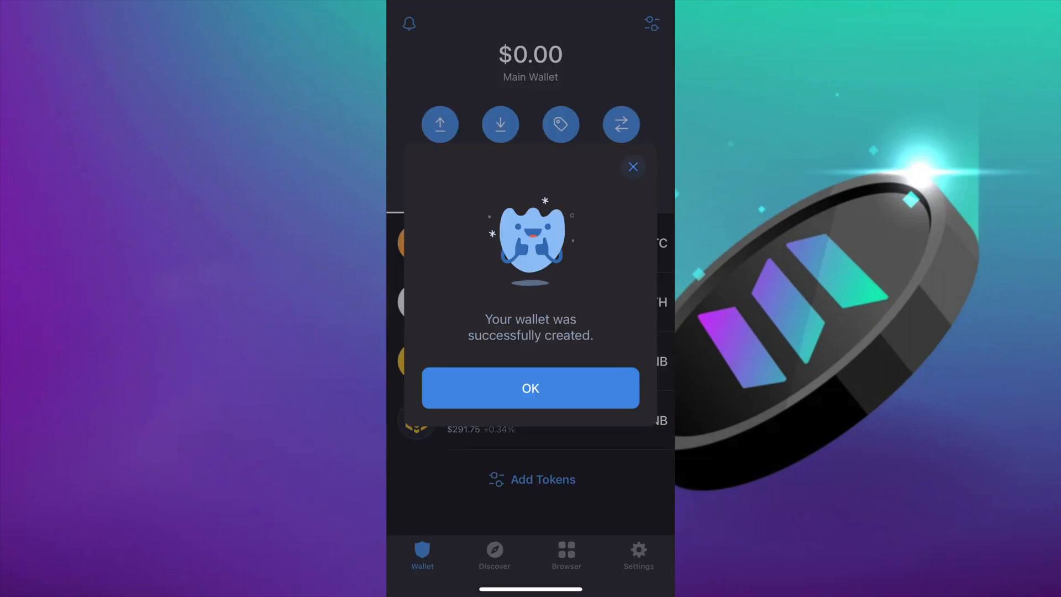
Dismiss the wallet-created message and add the Solana token to the wallet.
click(530, 388)
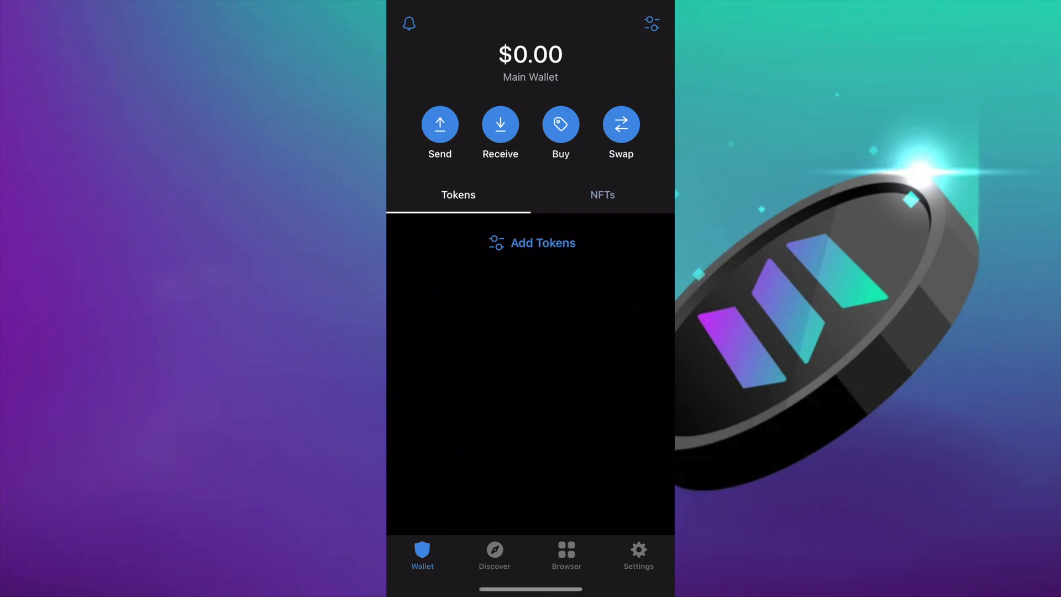
click(532, 243)
text(Sol)
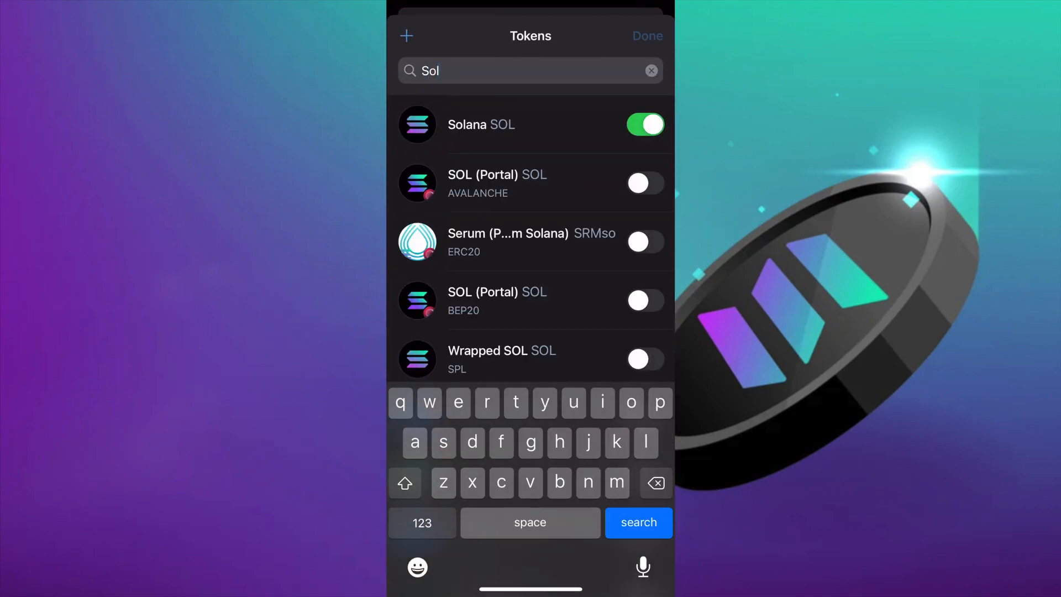
click(645, 36)
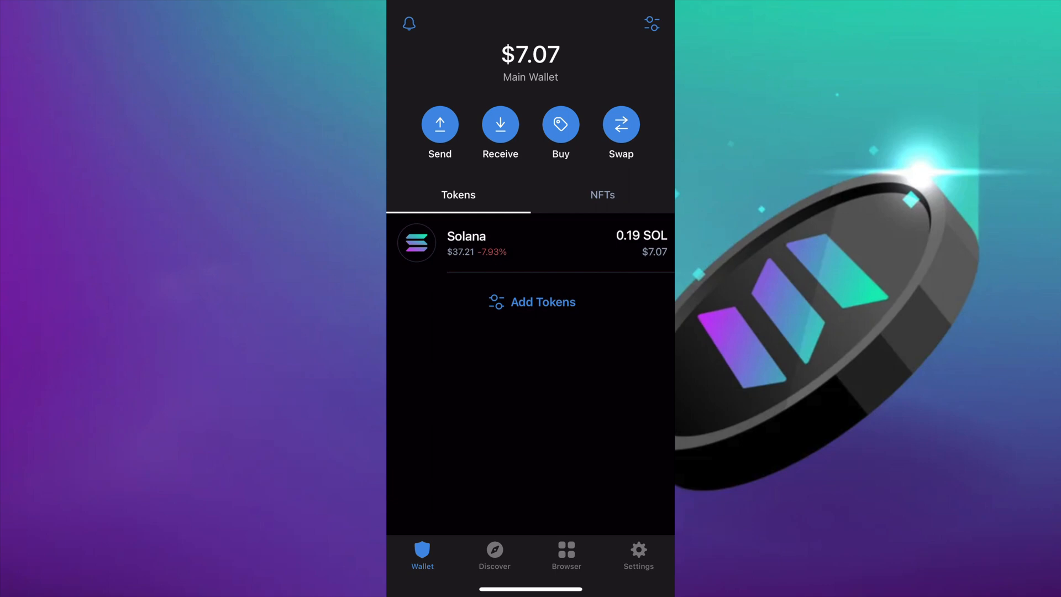
Add the Bitcoin token to the wallet's token list.
click(532, 302)
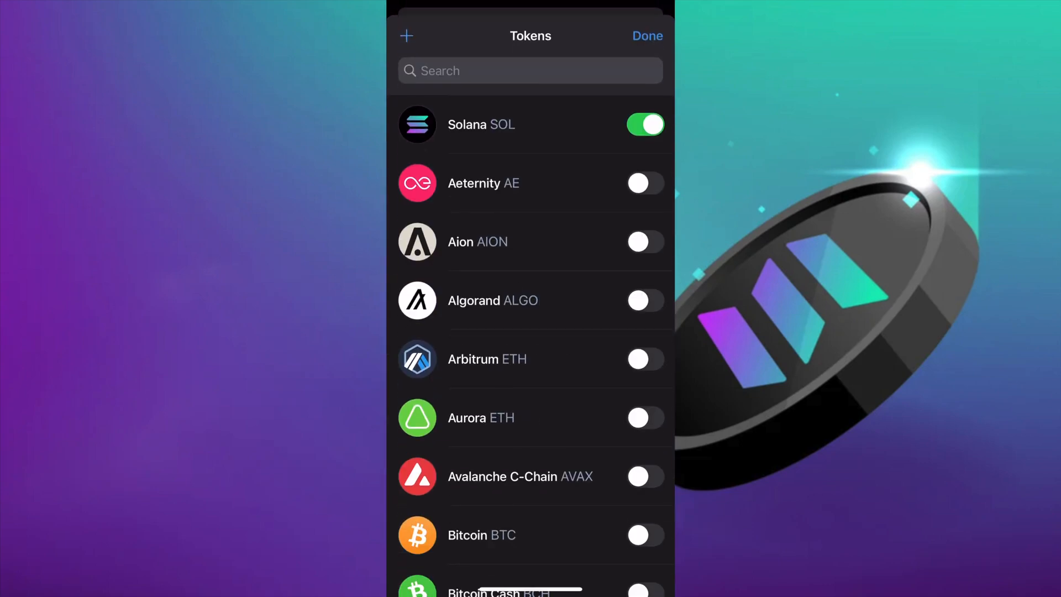
scroll(down, 3)
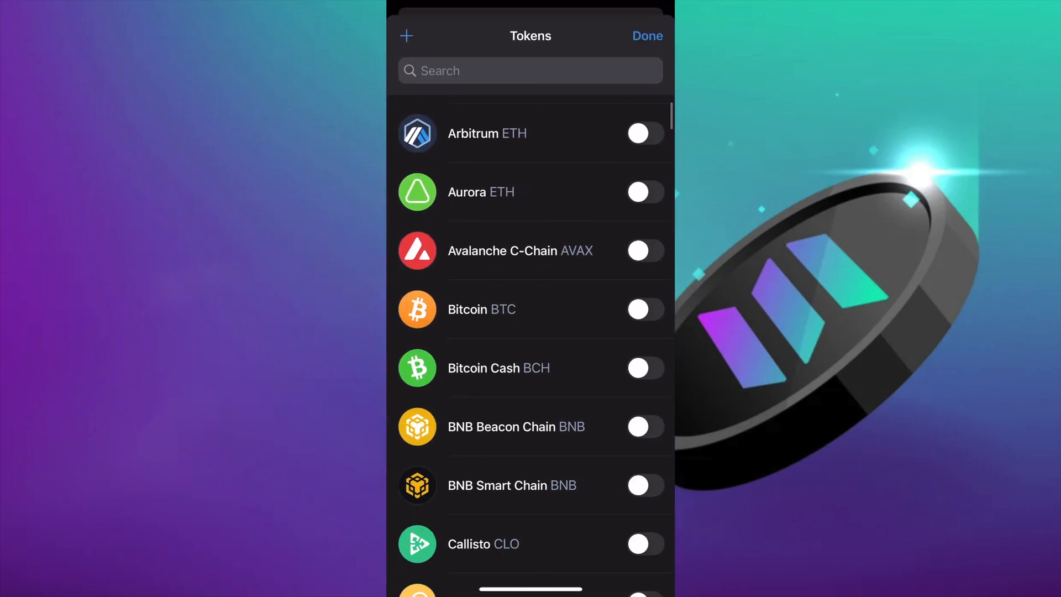
click(646, 36)
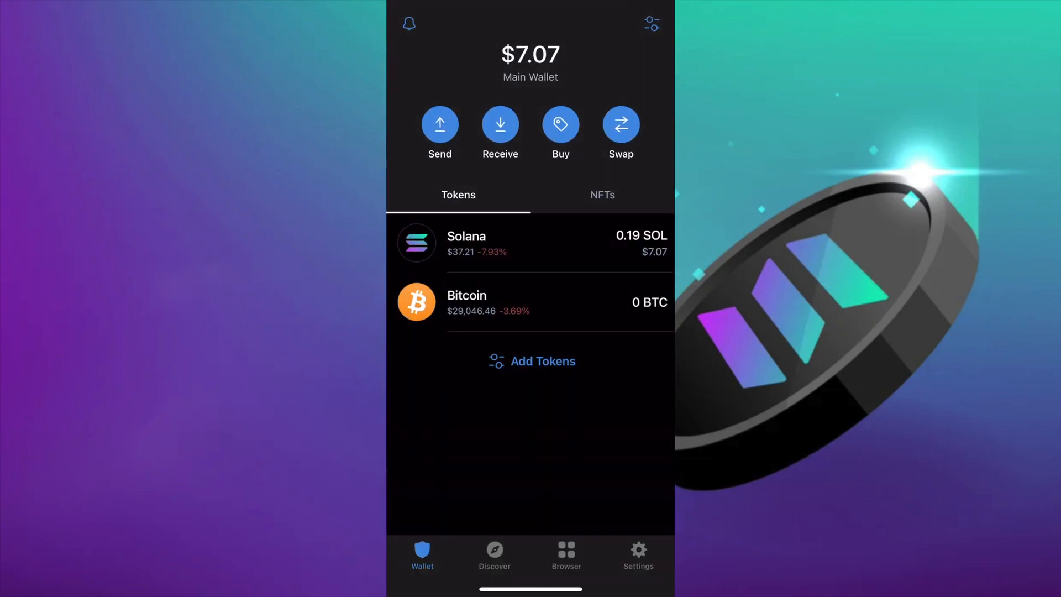
Open Solana, copy its SOL receiving address, and return to the Solana page.
click(531, 242)
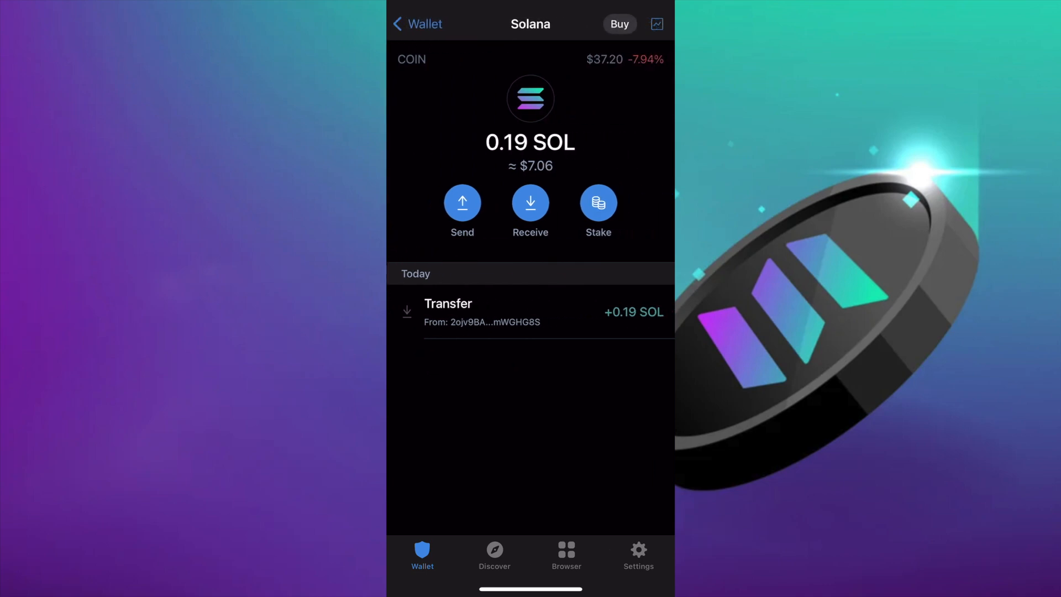
click(530, 202)
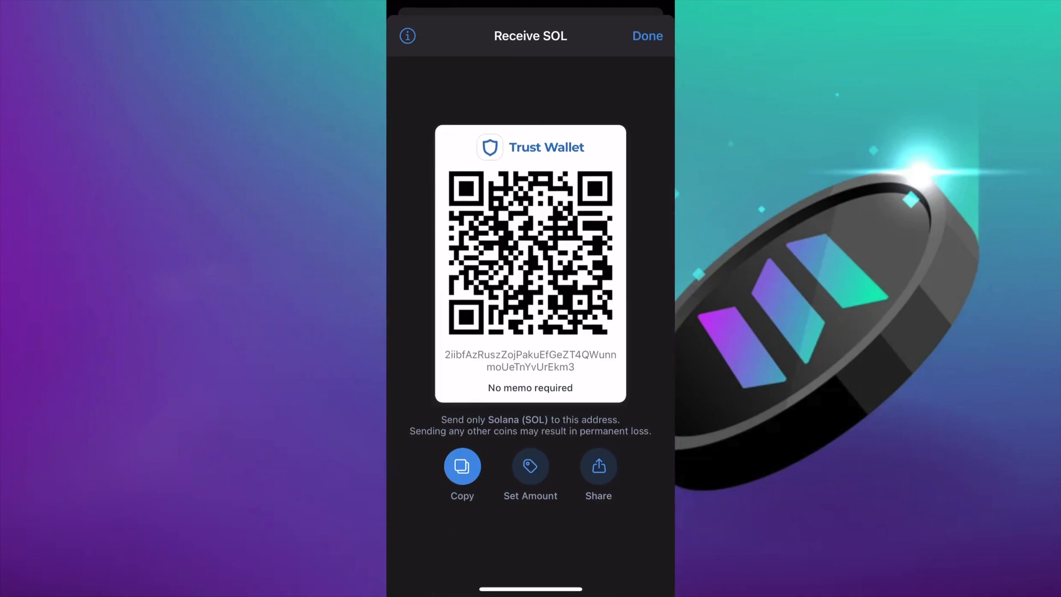
click(462, 470)
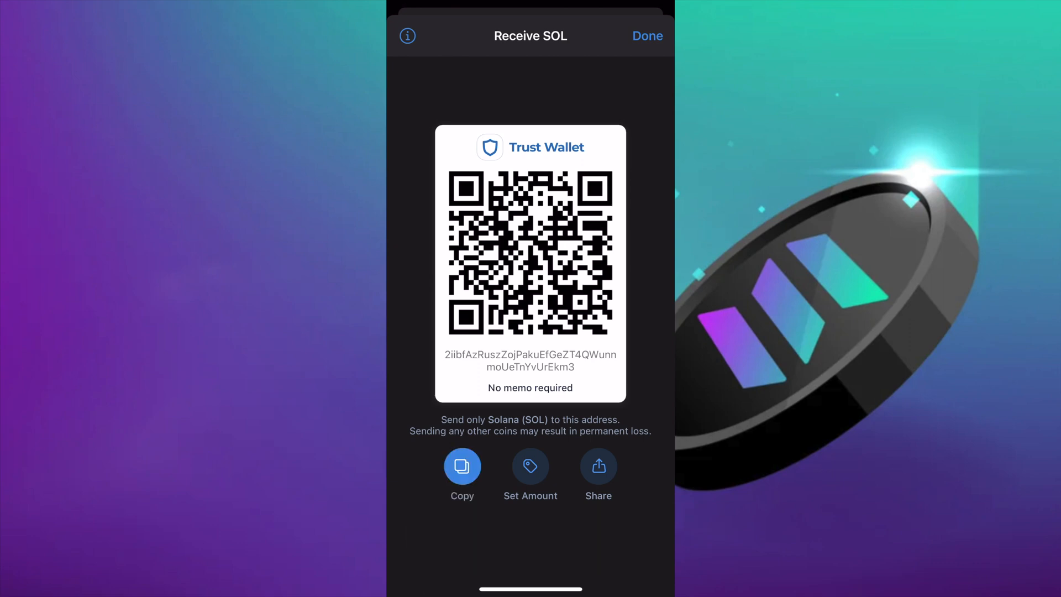
click(647, 35)
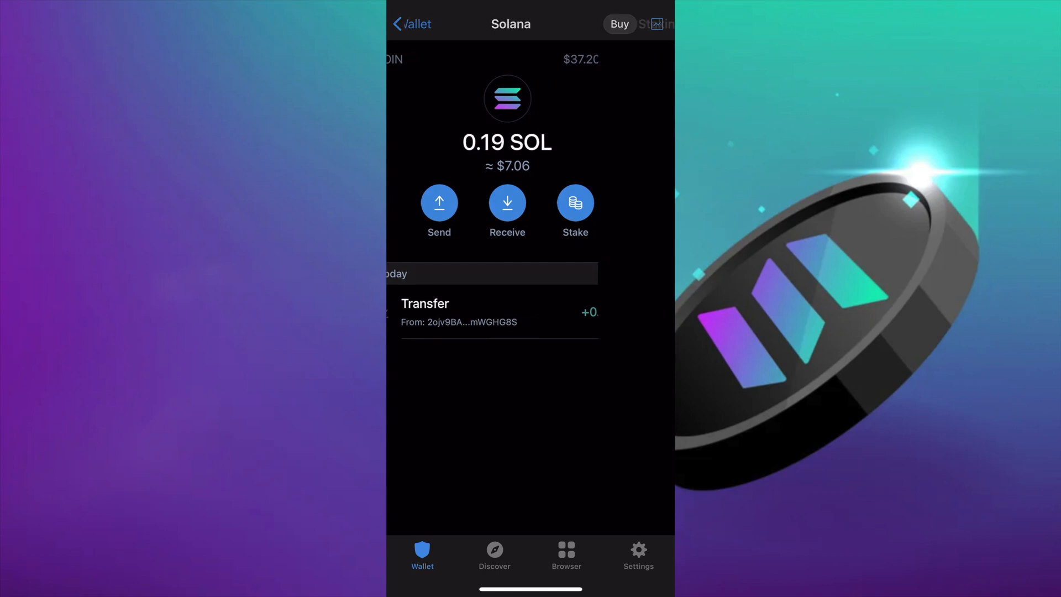
Start a new SOL stake and select Stakin as the validator.
click(575, 203)
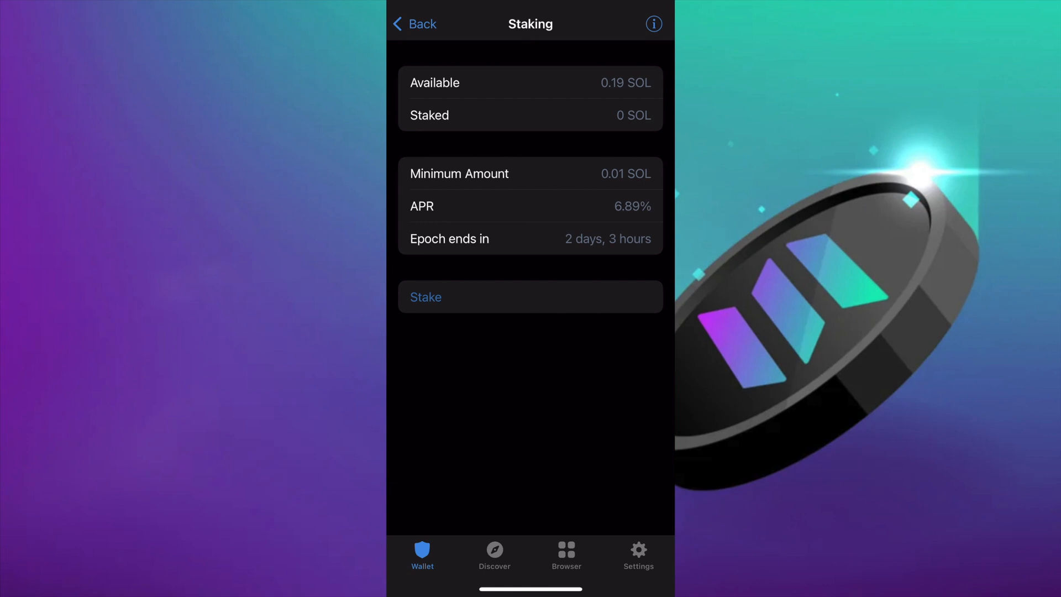
click(530, 297)
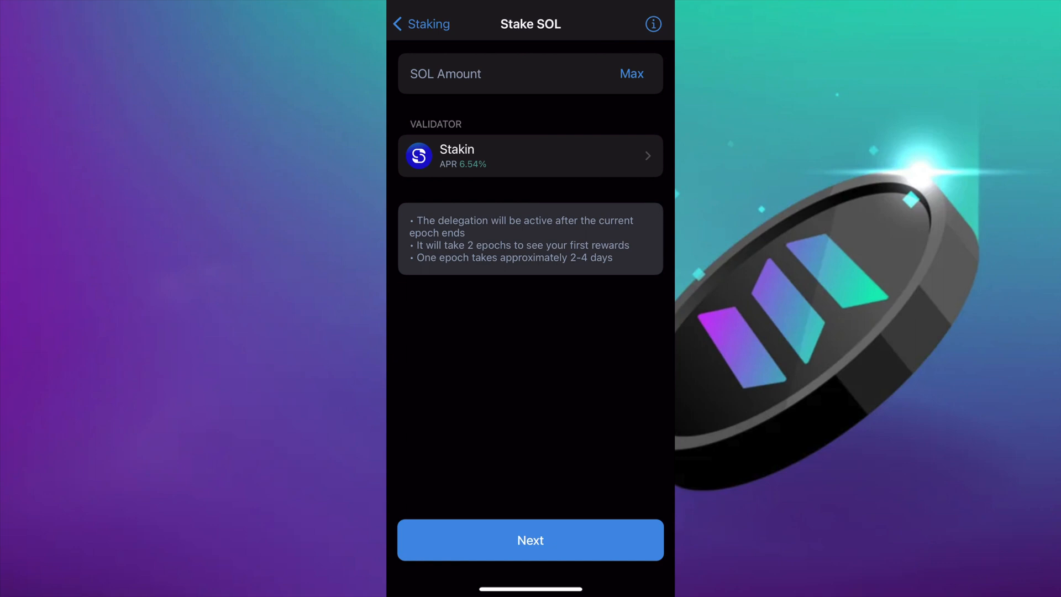
click(530, 155)
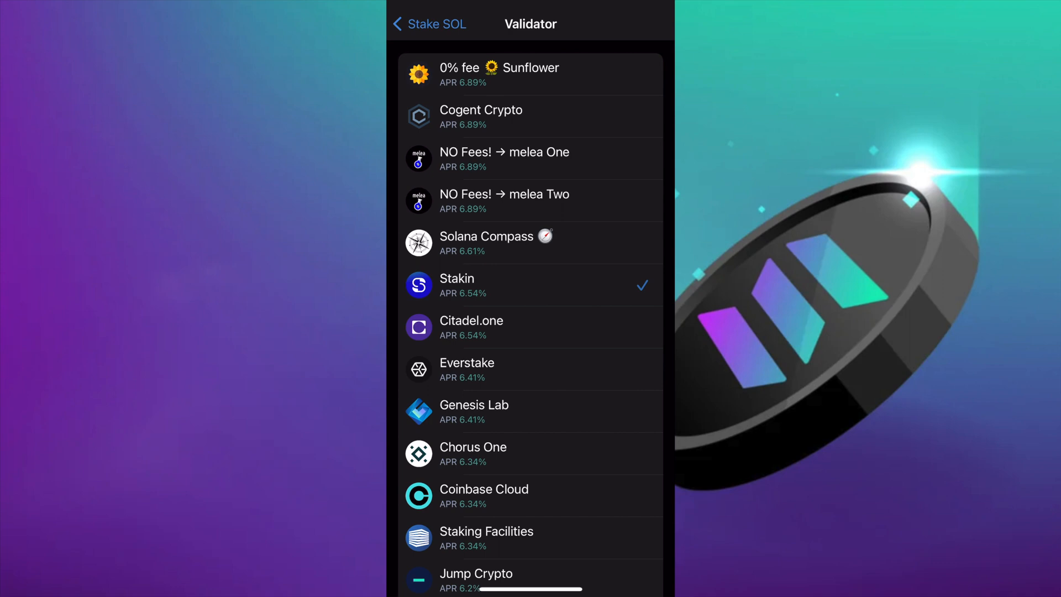
click(531, 284)
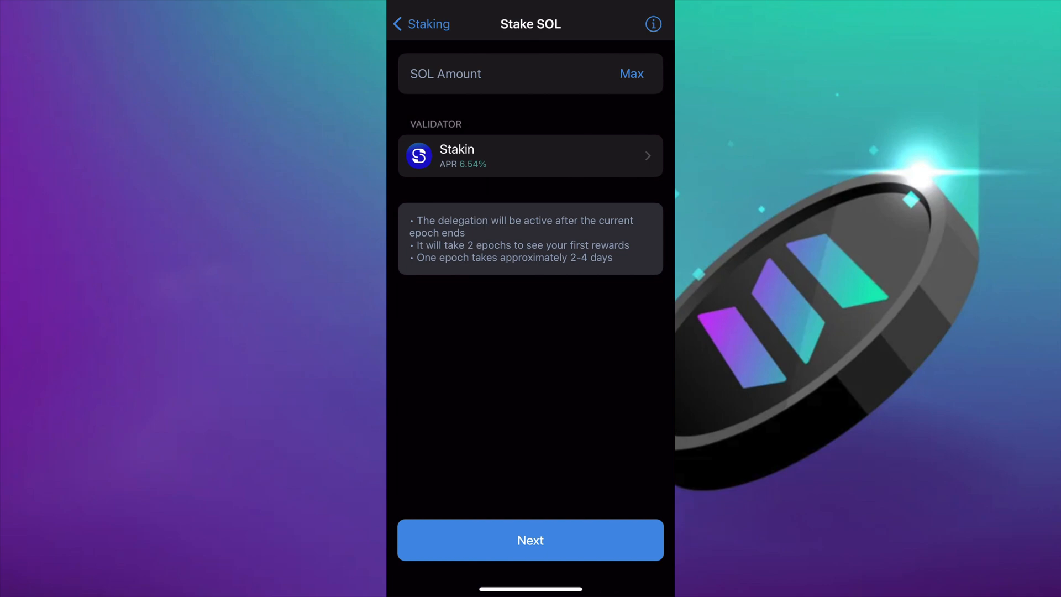
Enter 0.1 SOL as the stake amount and confirm staking with Stakin.
click(530, 73)
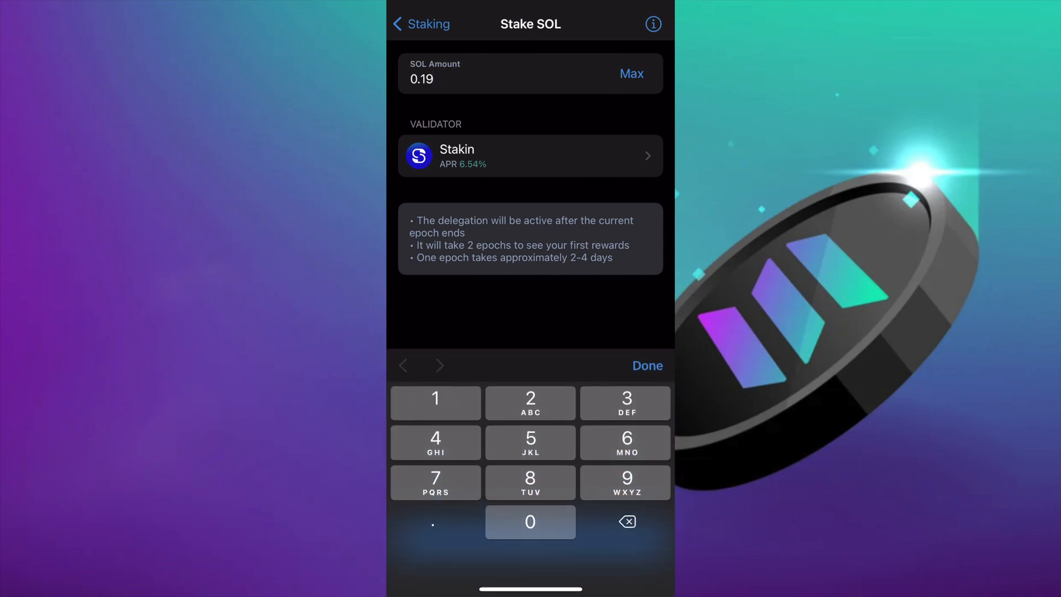
click(646, 365)
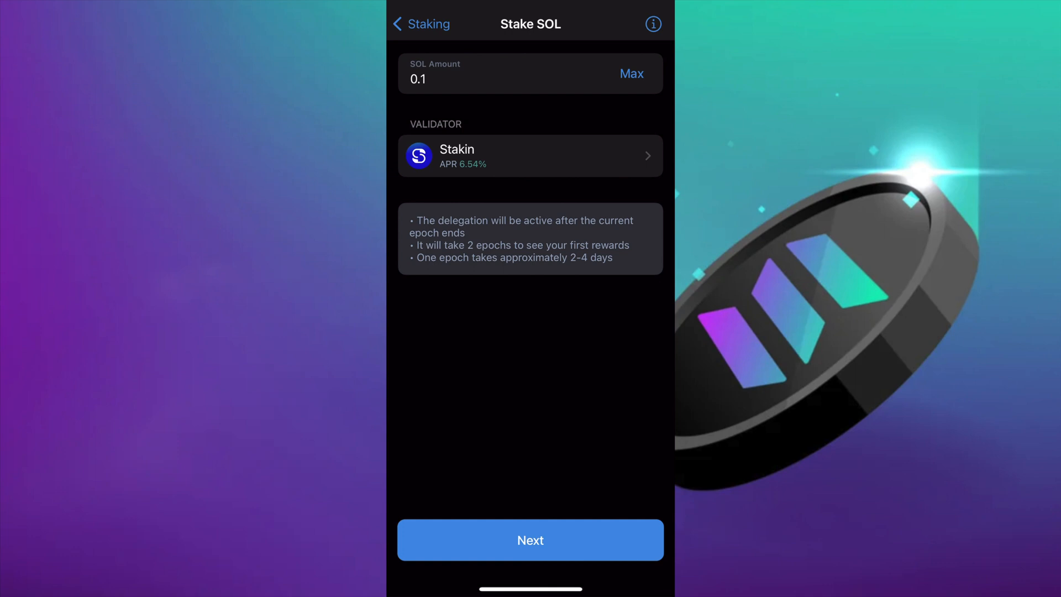
click(530, 540)
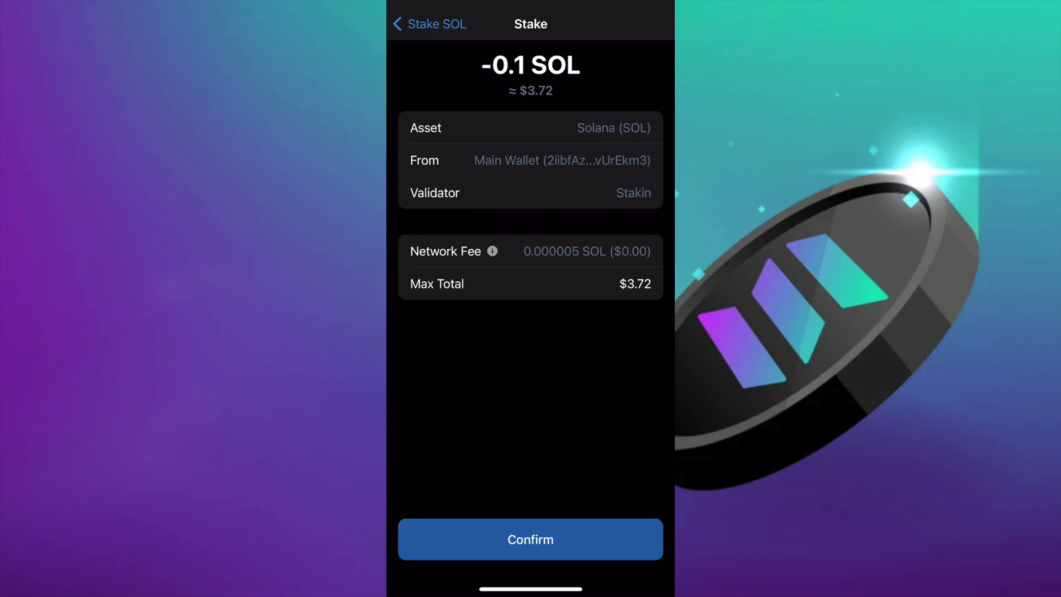
click(530, 539)
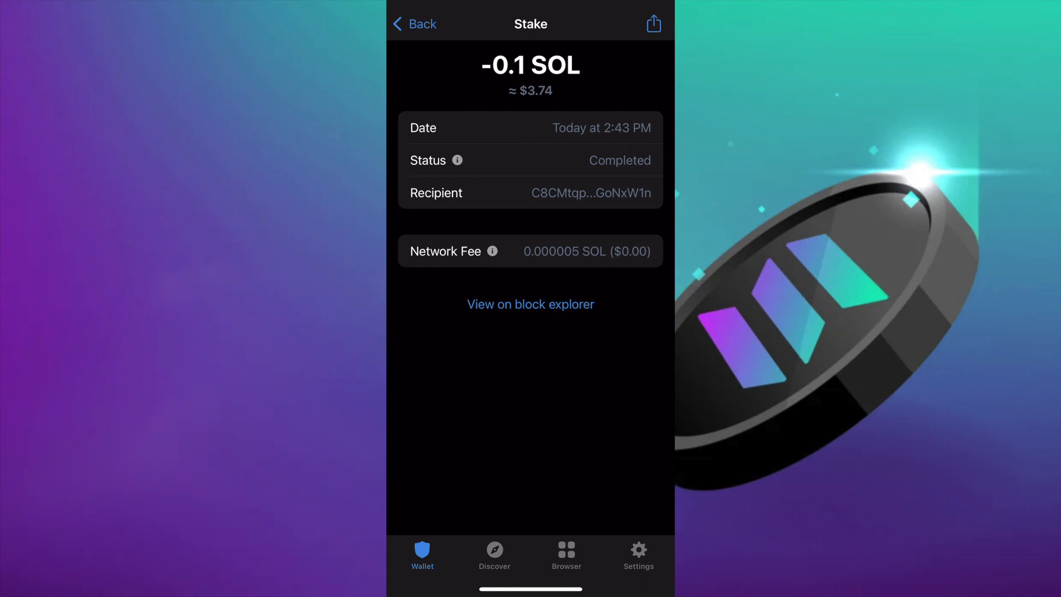
Check the stake transaction's success on Solscan, then return to the Solana staking overview.
click(530, 304)
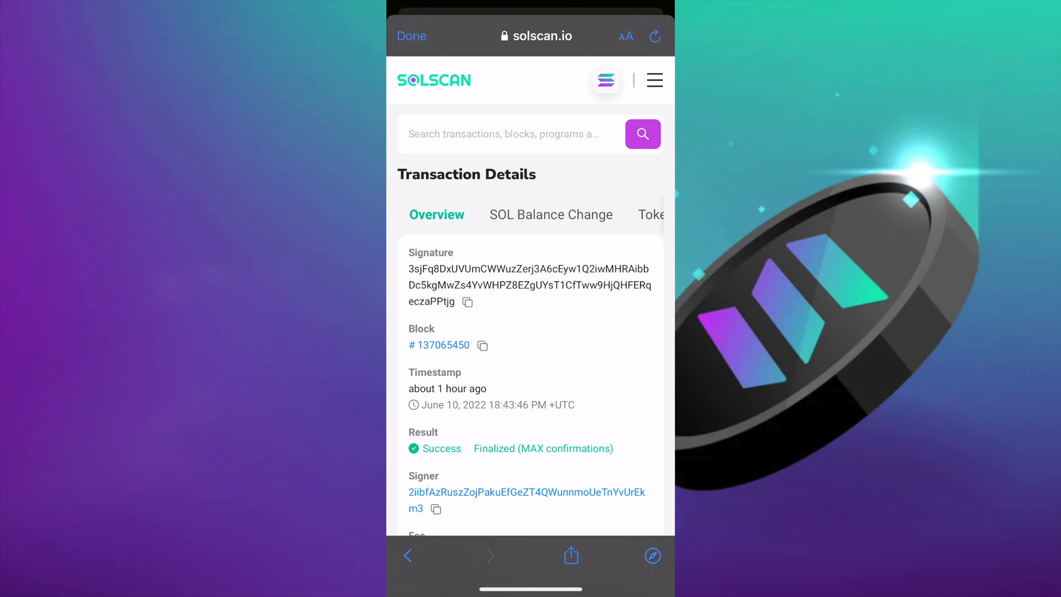
scroll(down, 3)
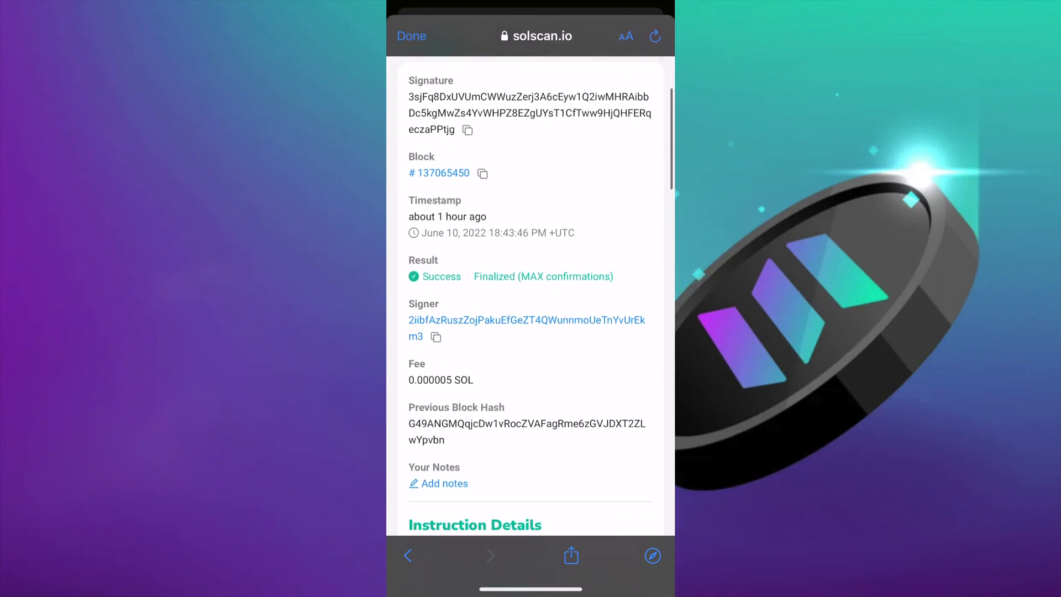
click(411, 36)
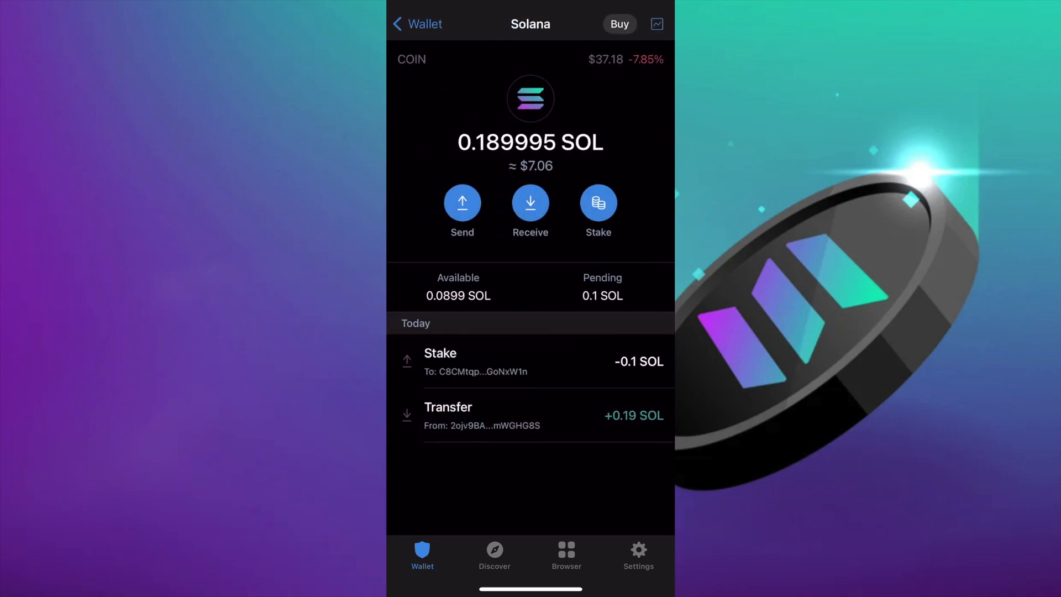
click(597, 202)
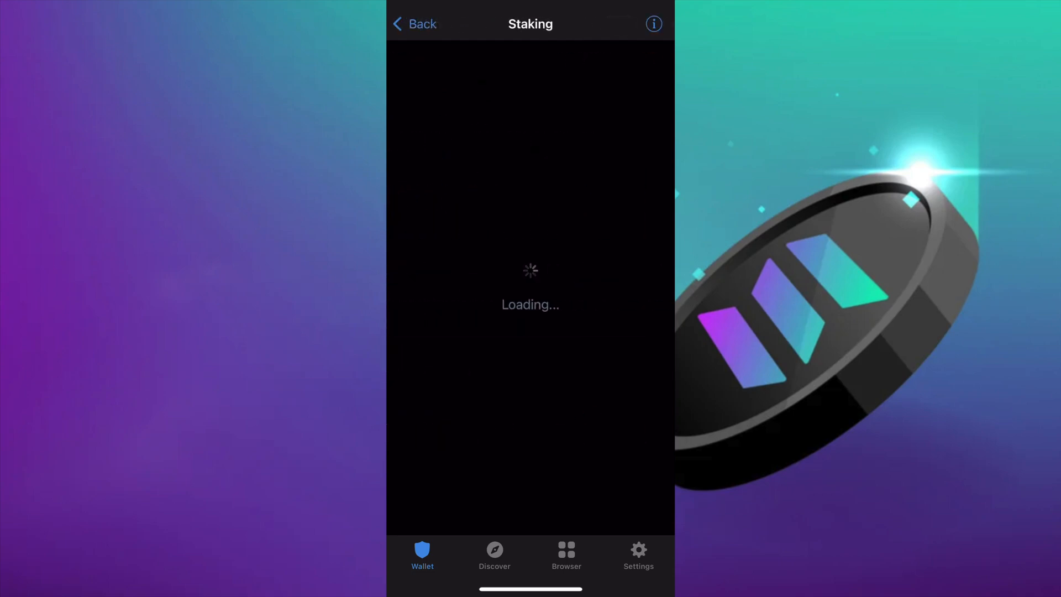